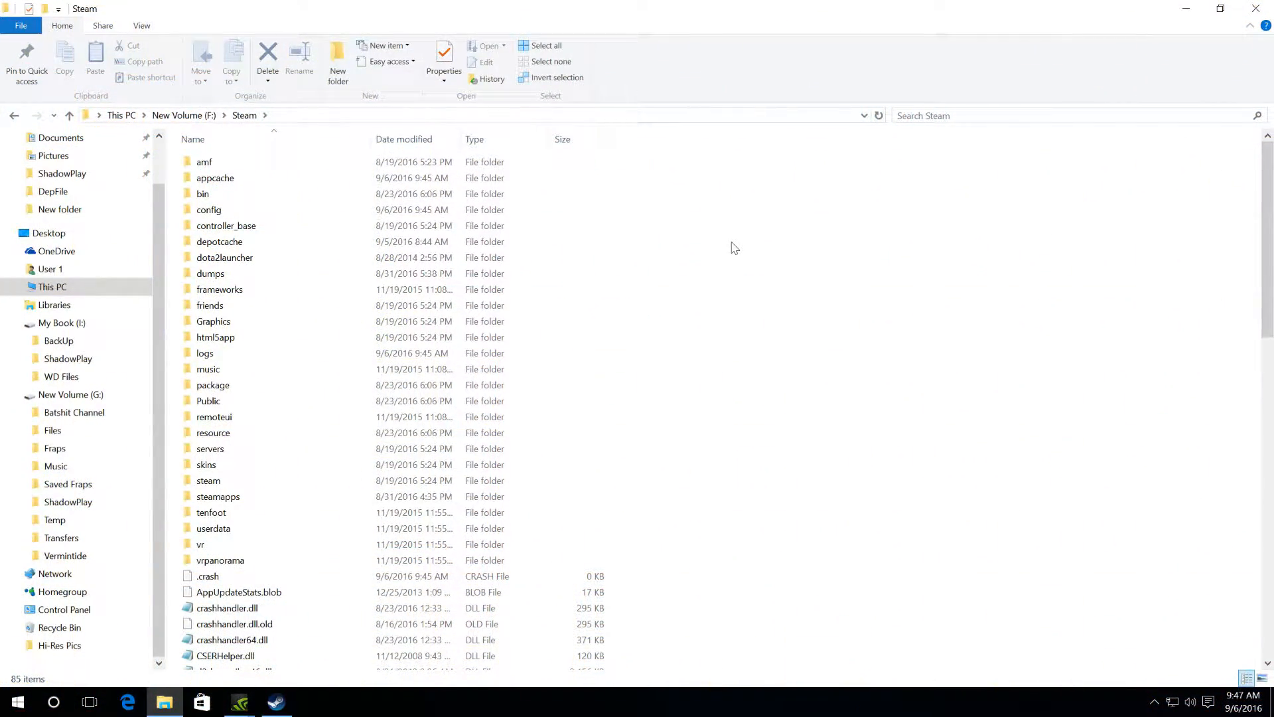
# Browse steamapps > common > Titan Quest Anniversary Edition and scroll down to TQ.exe
pyautogui.click(218, 497)
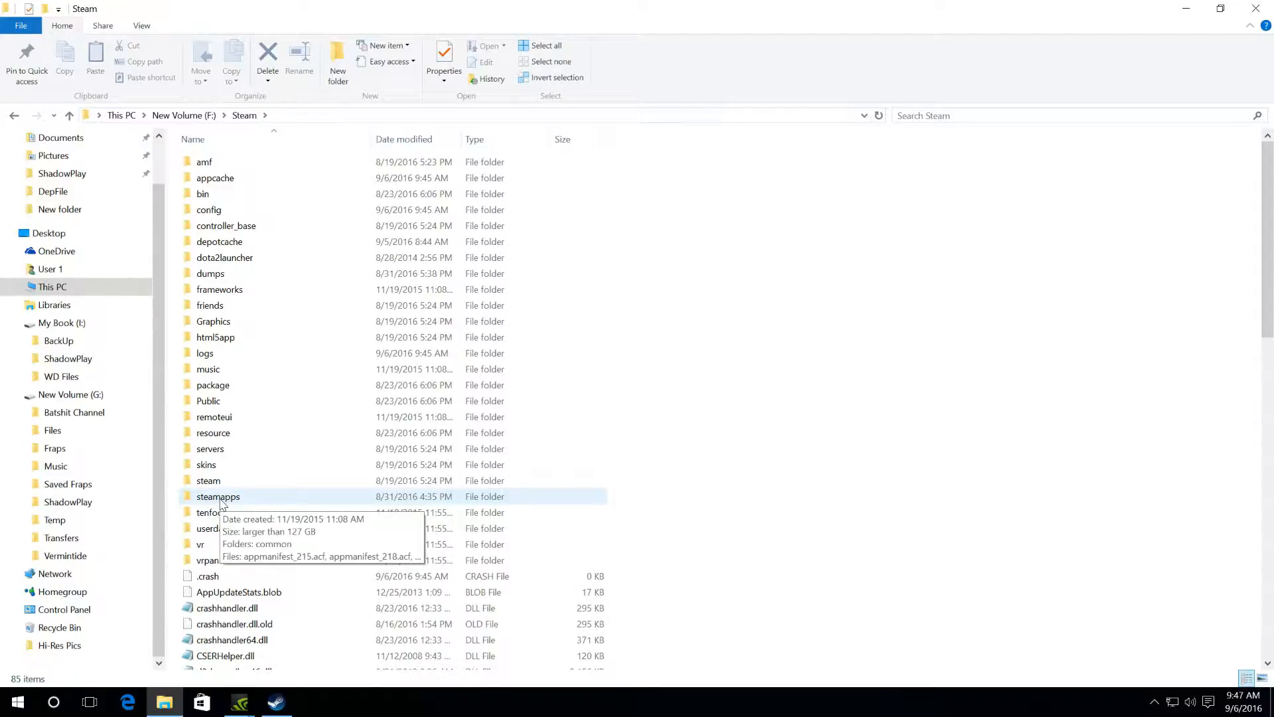
pyautogui.doubleClick(217, 496)
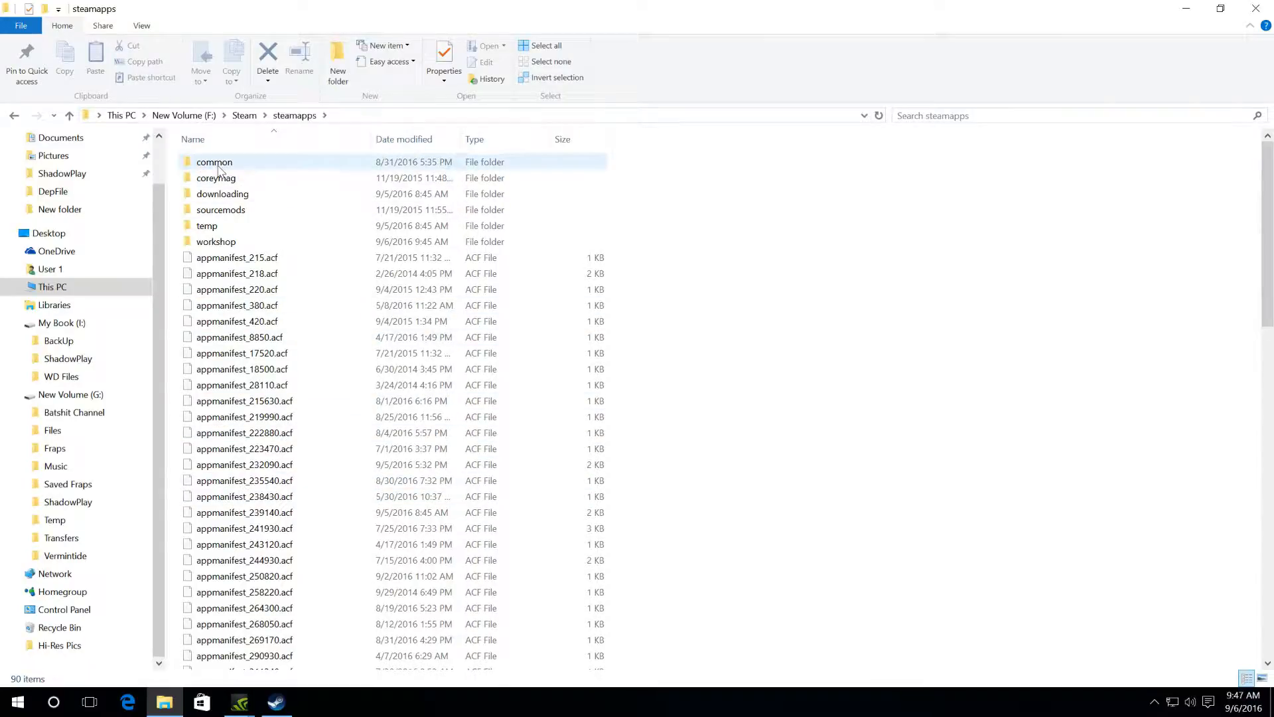
pyautogui.doubleClick(214, 161)
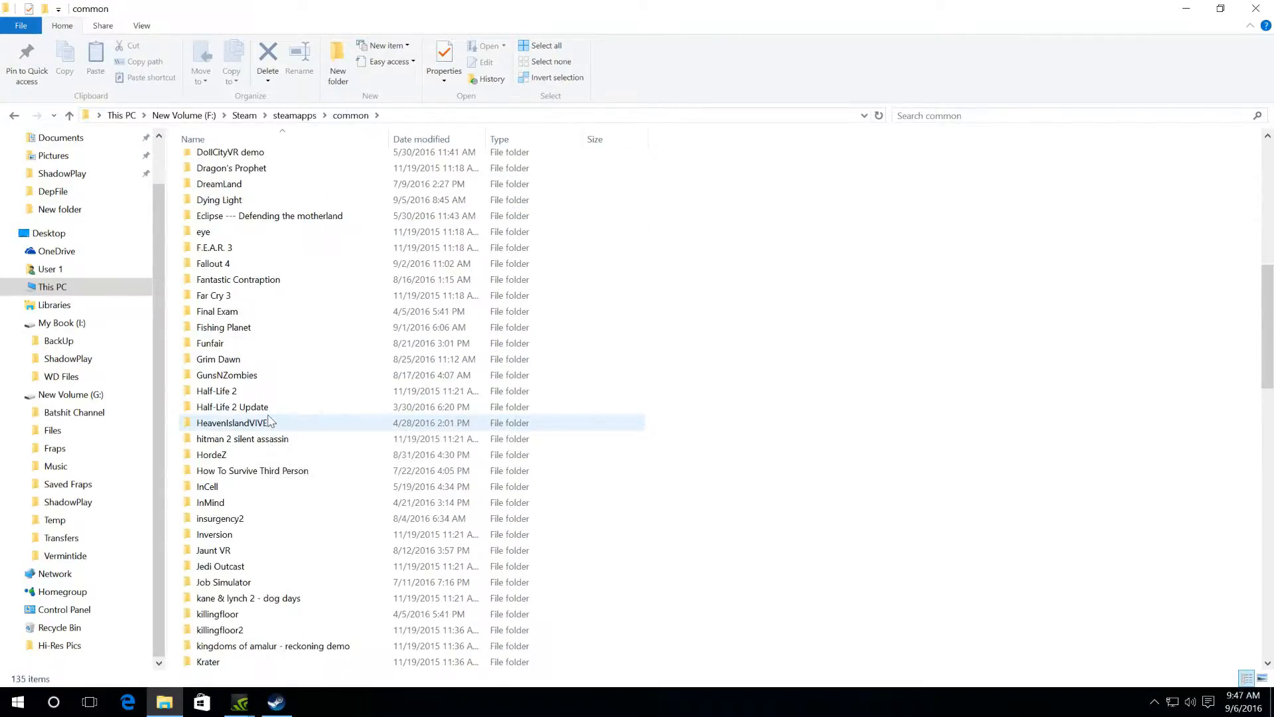
pyautogui.scroll(-3)
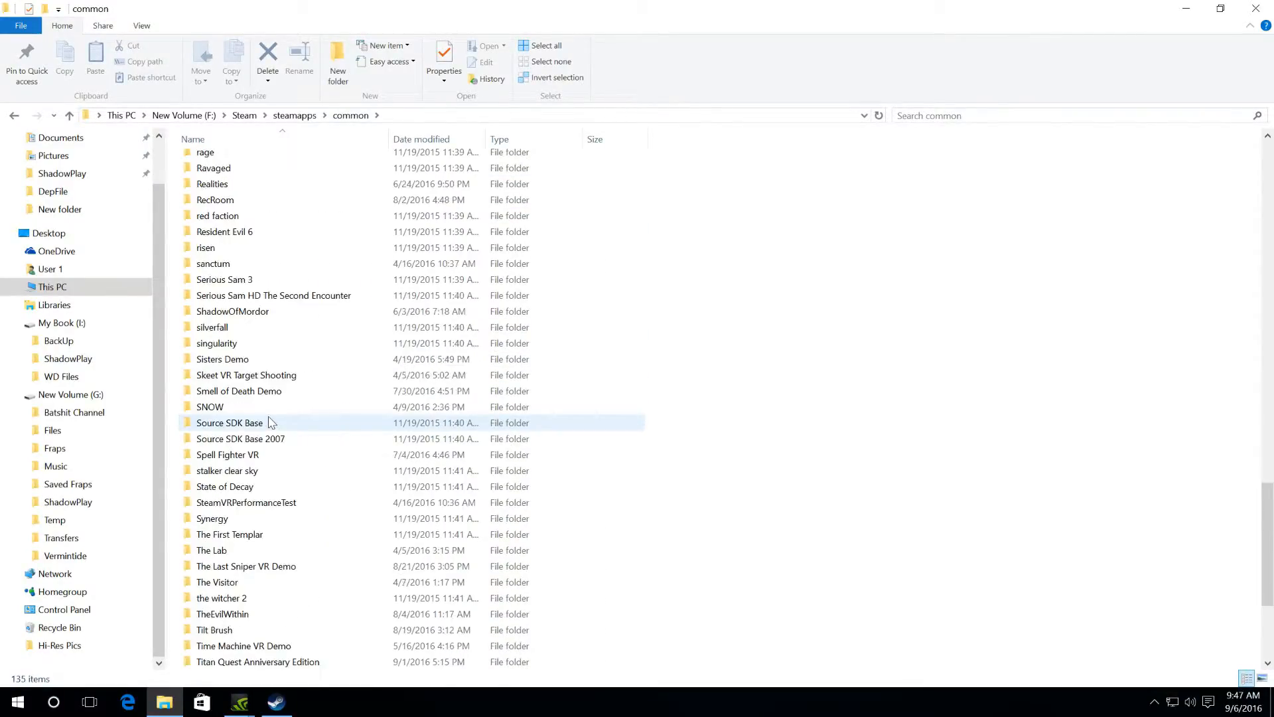
pyautogui.scroll(-3)
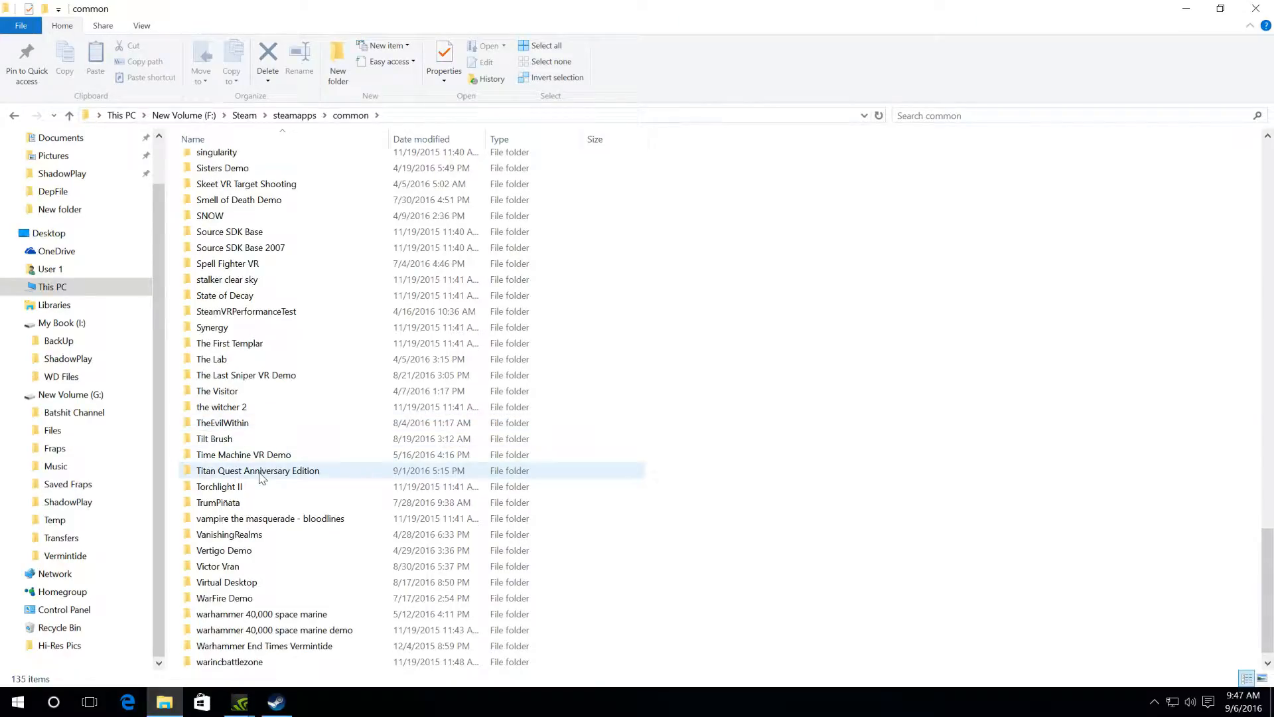
pyautogui.click(258, 470)
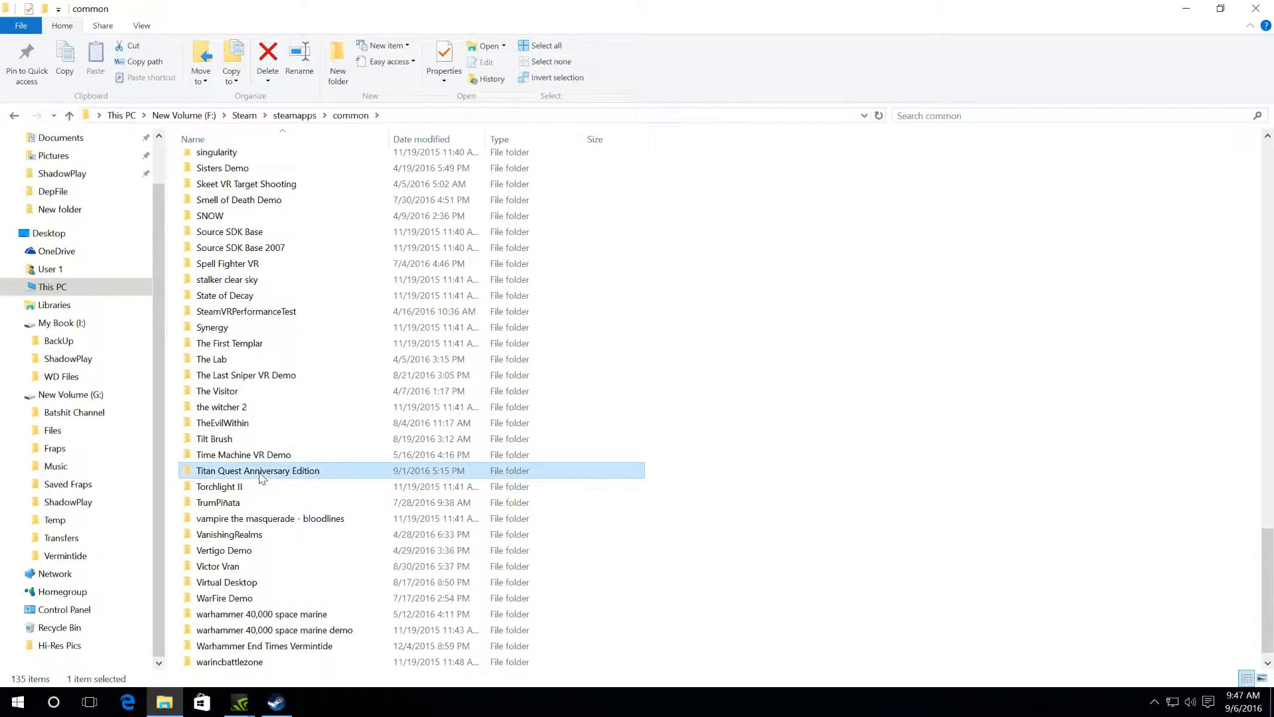
pyautogui.doubleClick(258, 470)
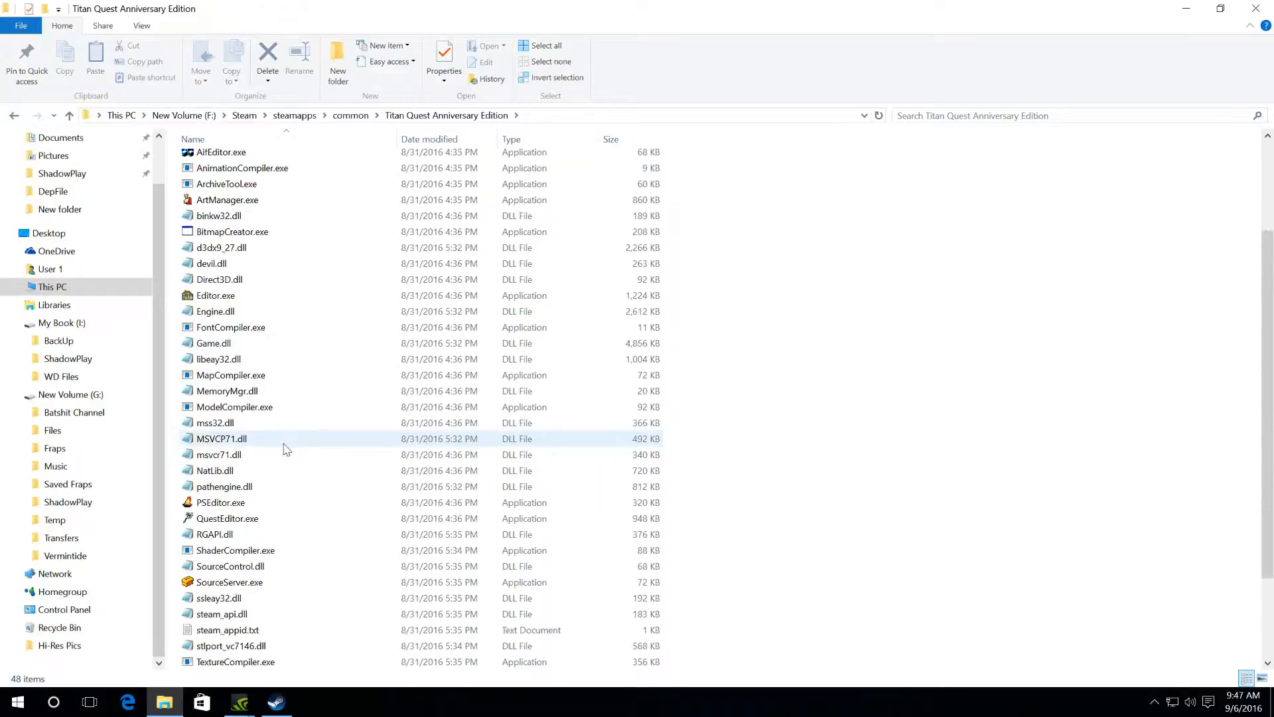
pyautogui.scroll(-3)
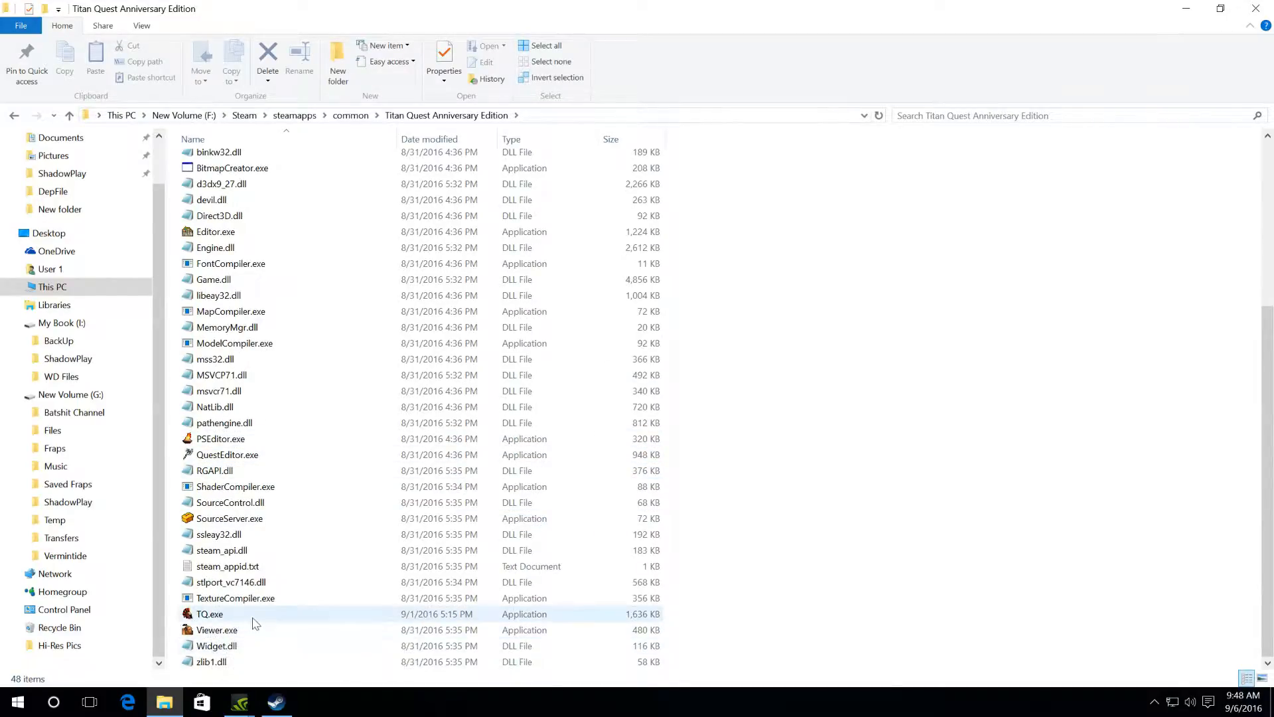
# In TQ.exe Properties, toggle Windows 8 compatibility mode on and back off, then close
pyautogui.rightClick(209, 613)
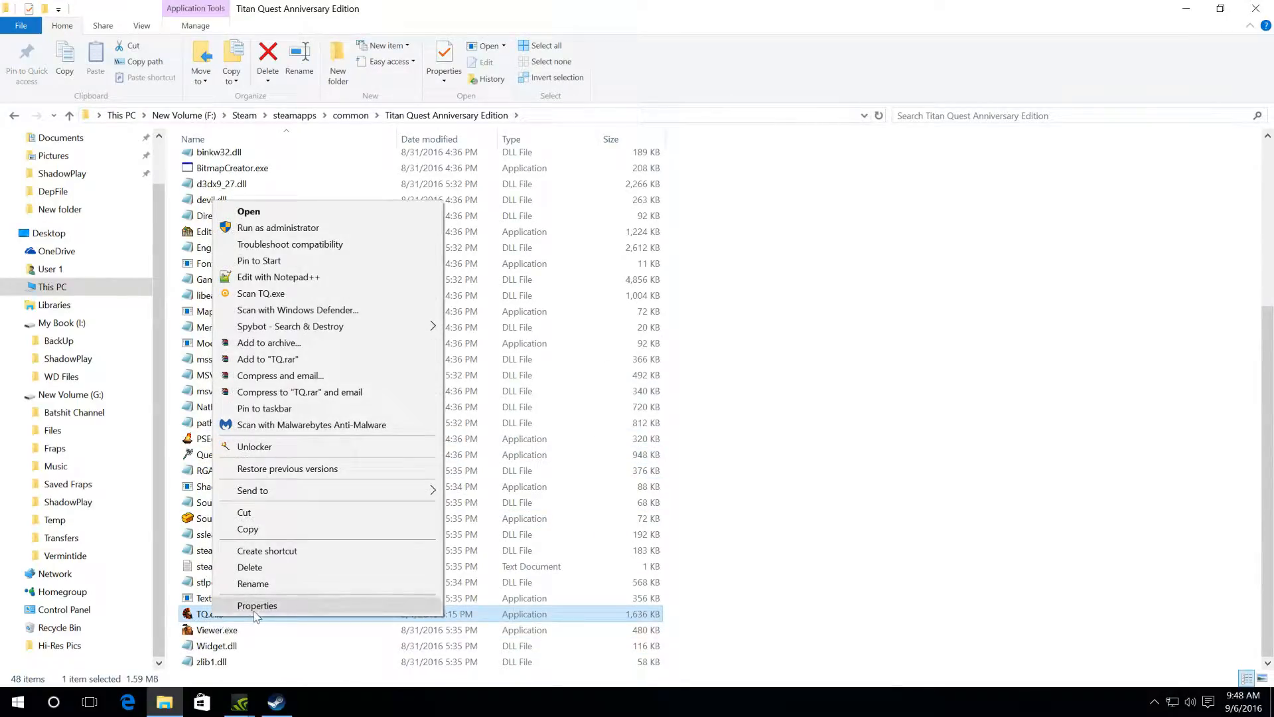
pyautogui.click(257, 605)
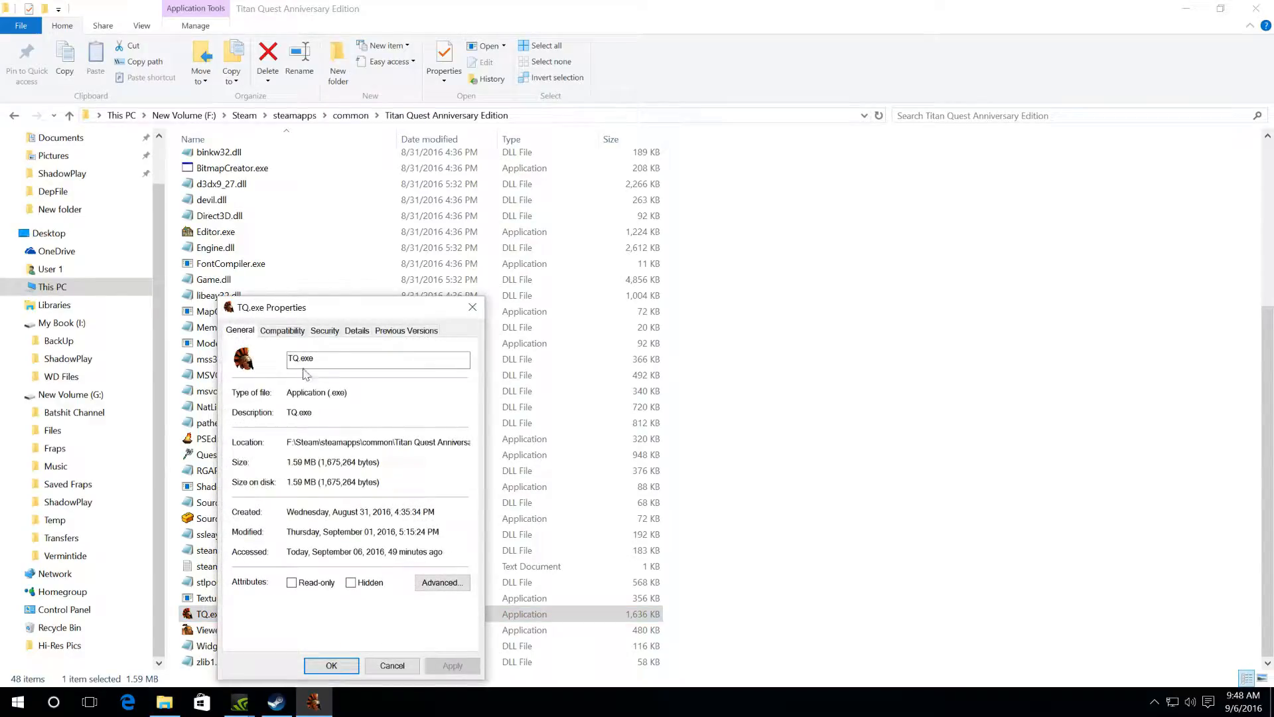
pyautogui.click(283, 330)
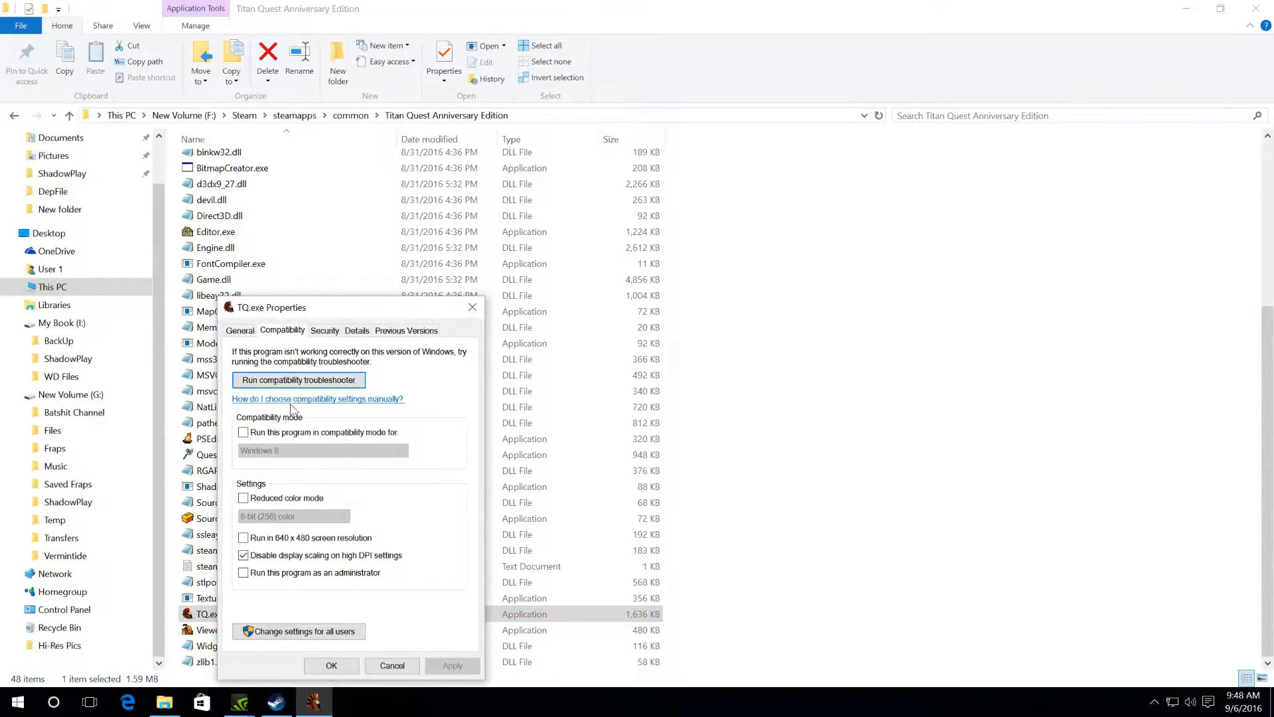
pyautogui.click(243, 432)
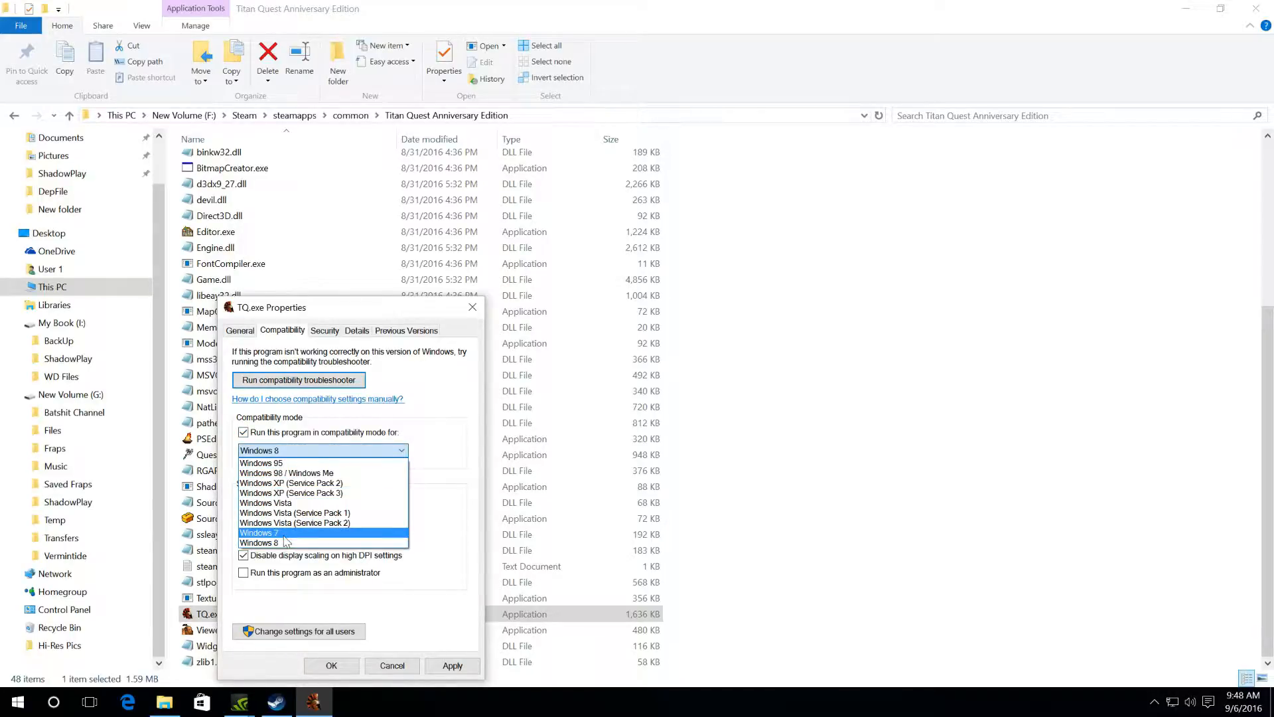
pyautogui.moveTo(294, 513)
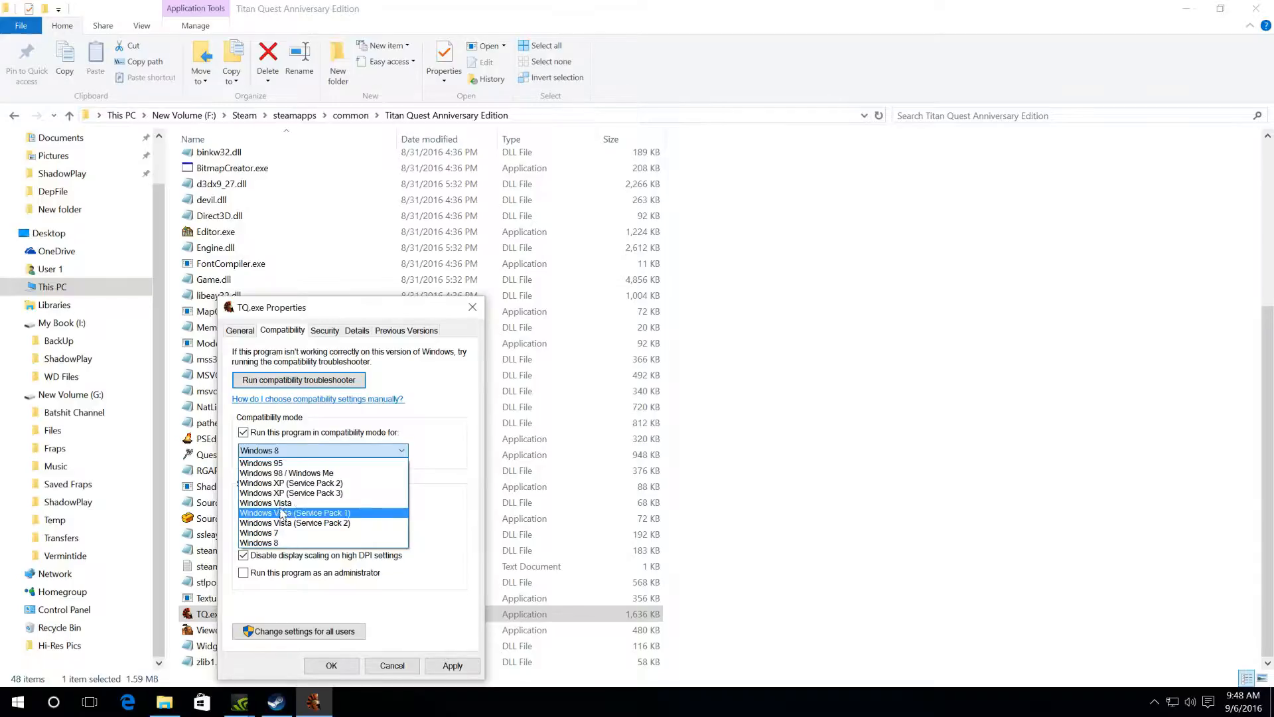
pyautogui.moveTo(282, 542)
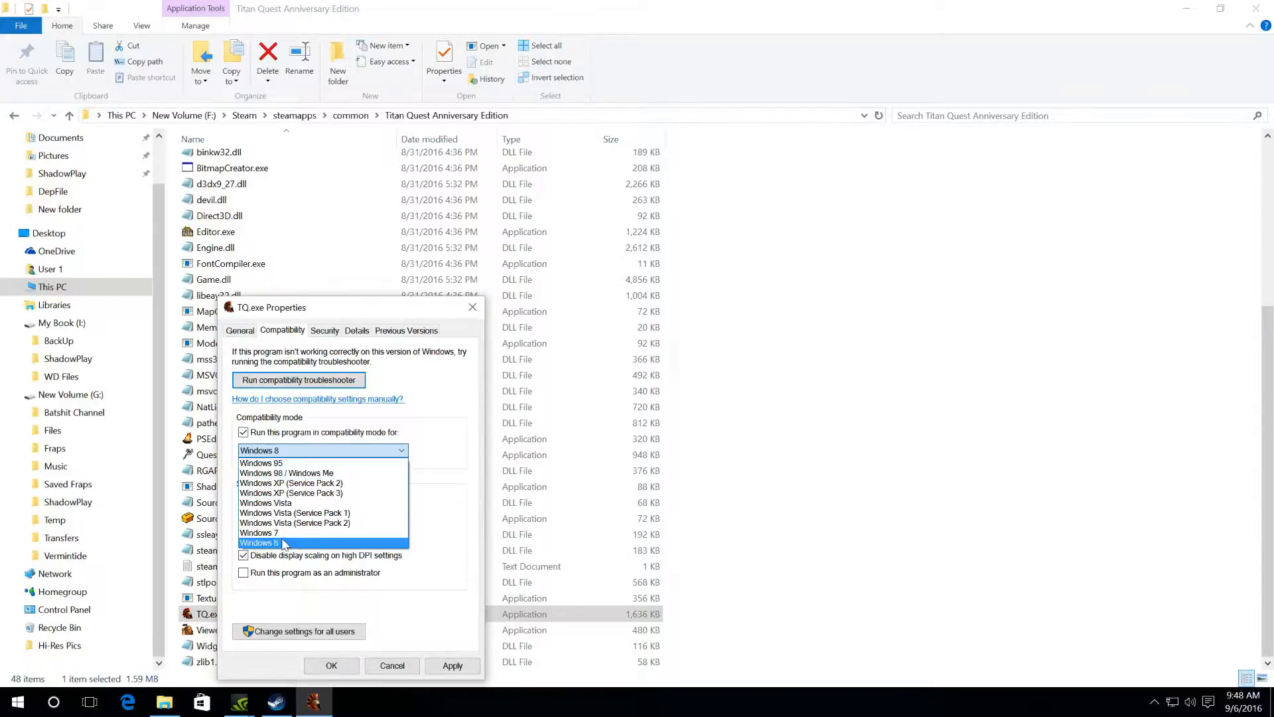
pyautogui.moveTo(260, 462)
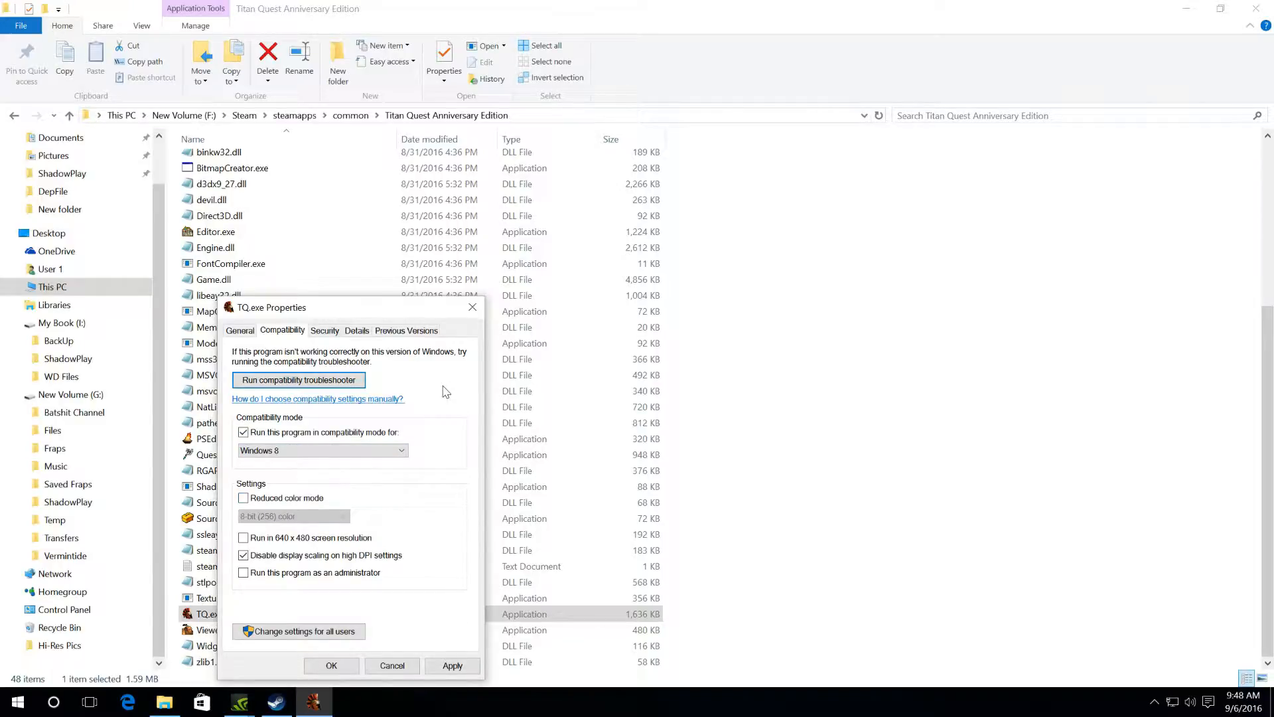
pyautogui.click(243, 431)
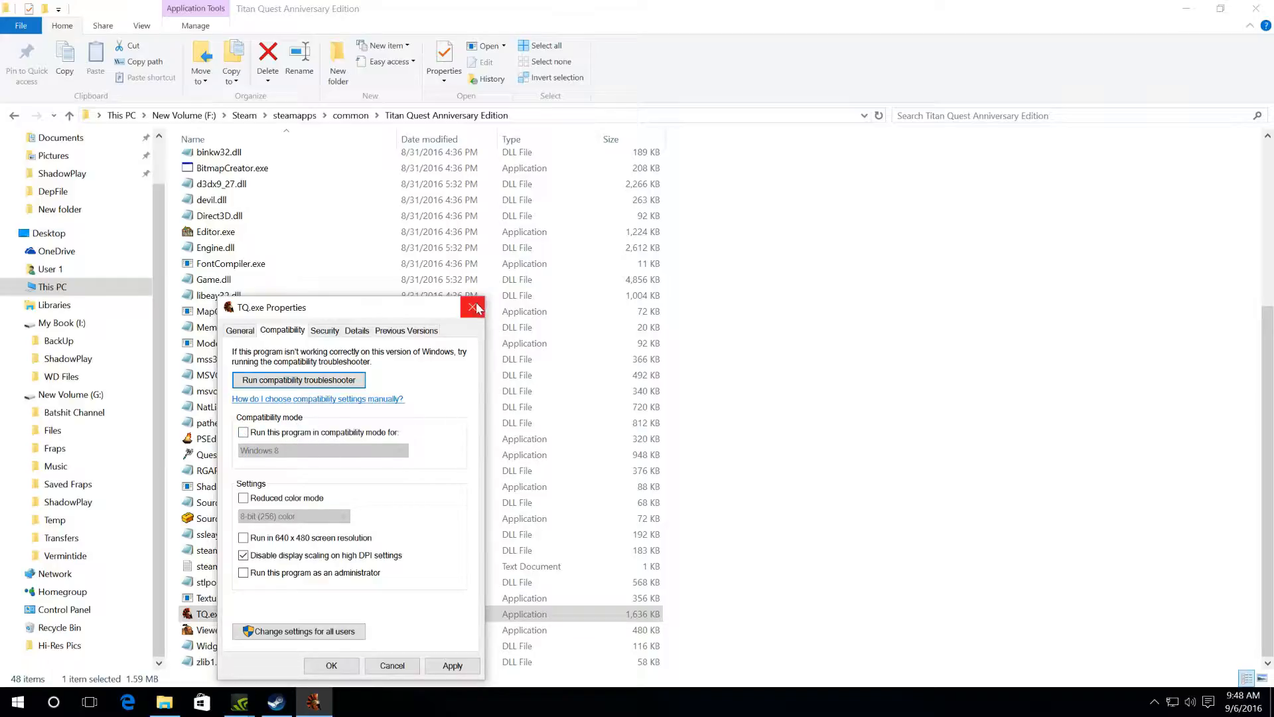
pyautogui.moveTo(473, 307)
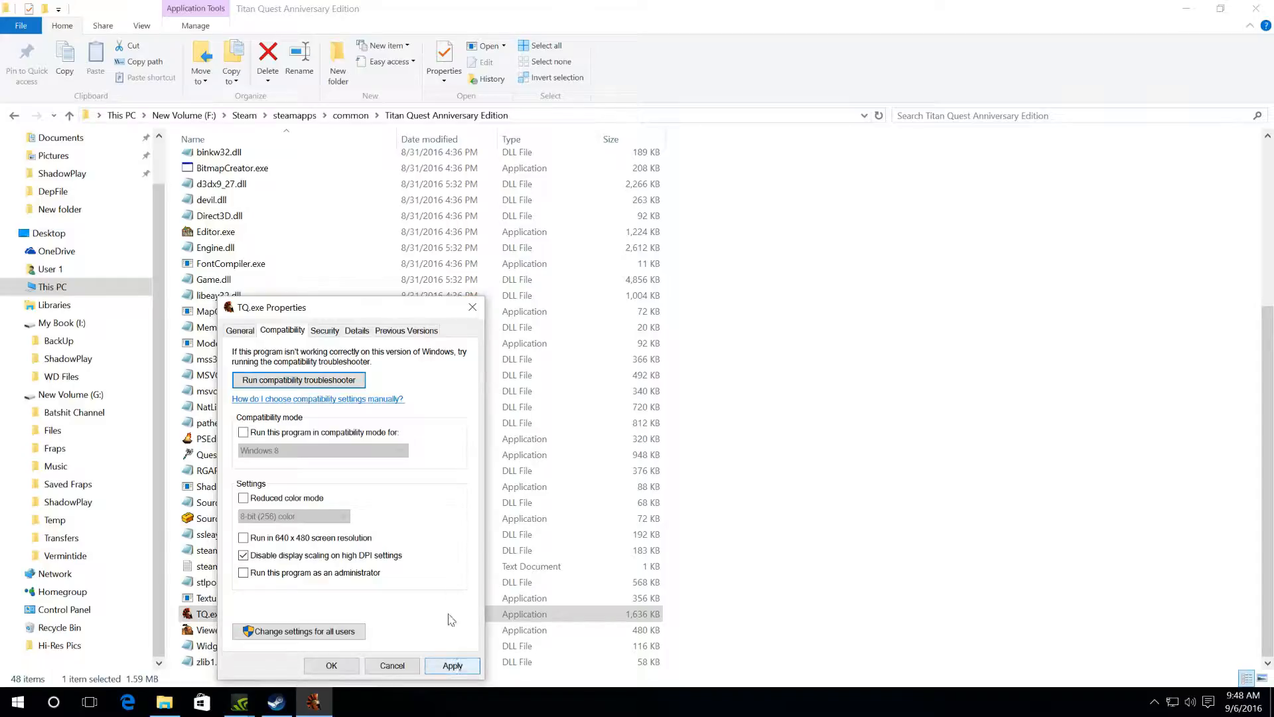
pyautogui.moveTo(472, 308)
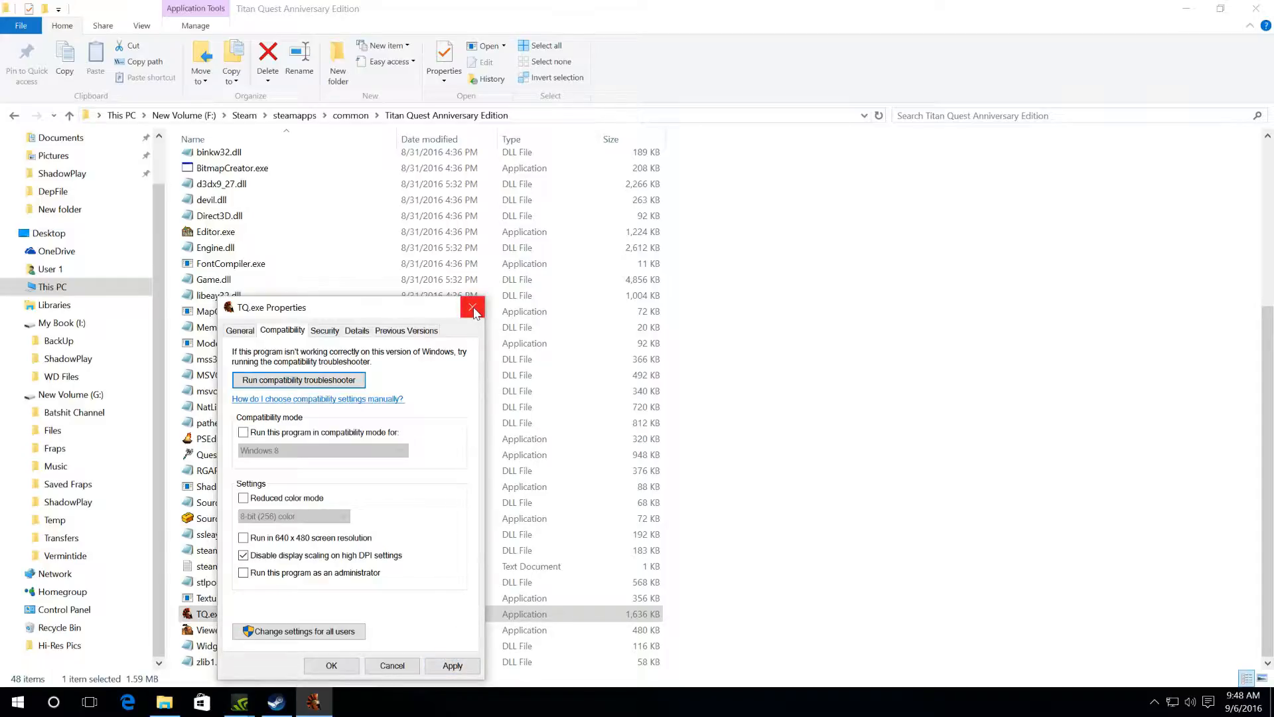
pyautogui.click(472, 307)
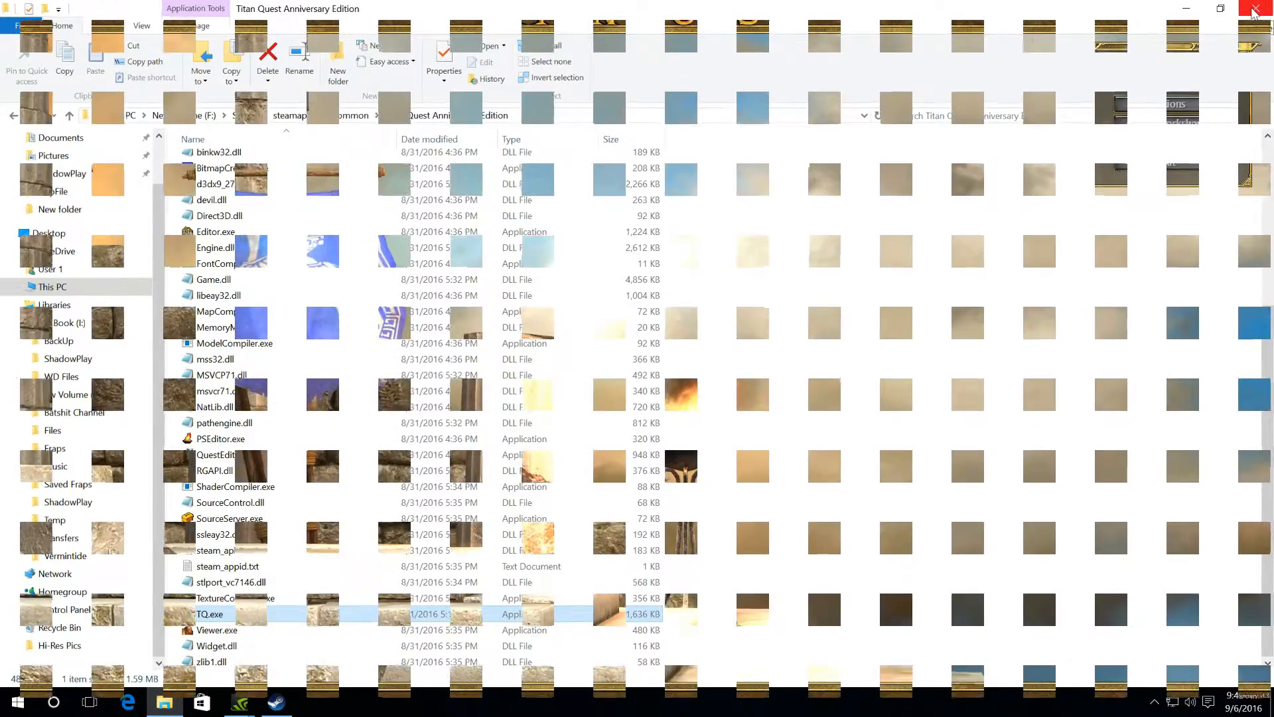
# Launch Titan Quest by double-clicking TQ.exe
pyautogui.doubleClick(210, 613)
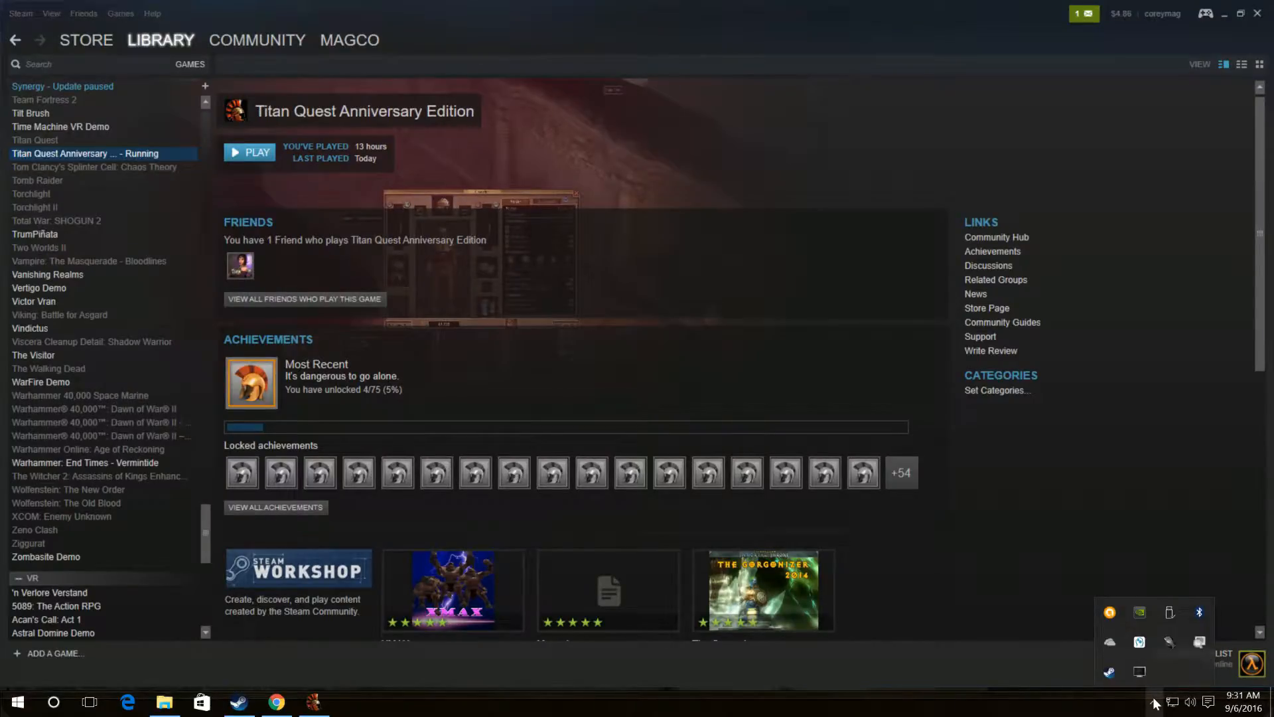
pyautogui.moveTo(1139, 671)
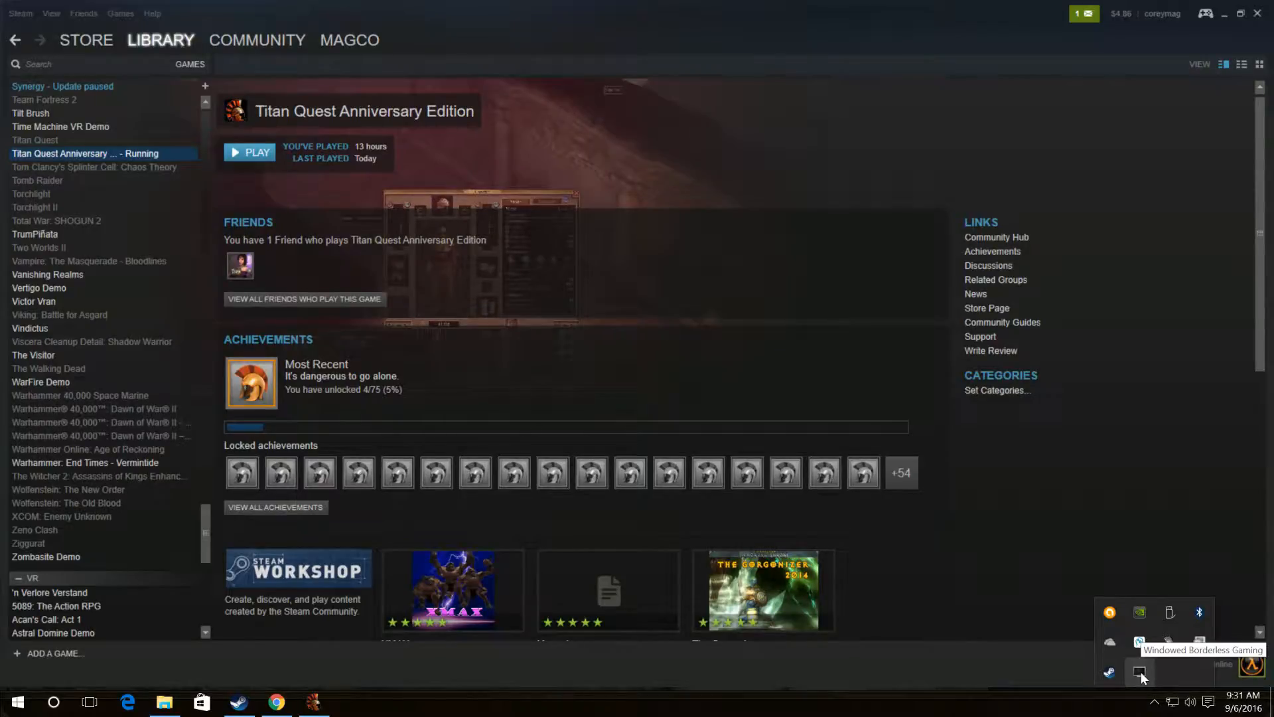
# Choose an option from the Windowed Borderless Gaming tray icon's menu to shut the game down
pyautogui.rightClick(1140, 671)
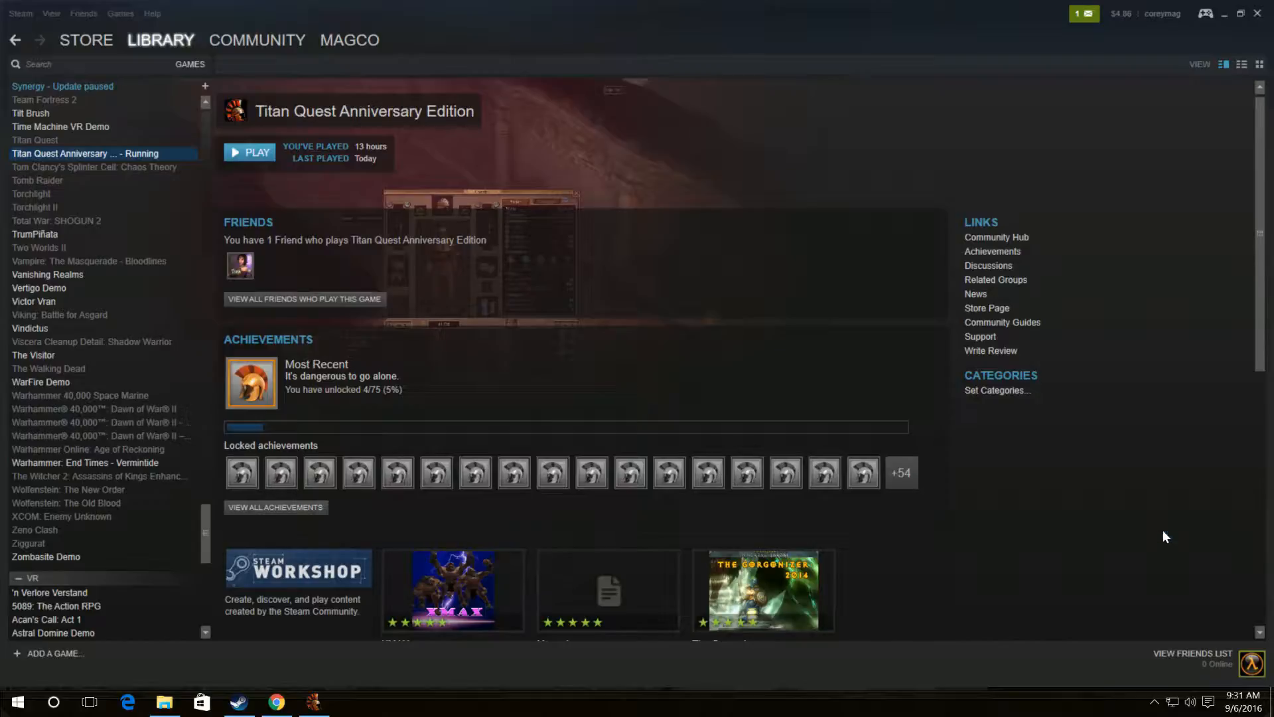
pyautogui.click(249, 153)
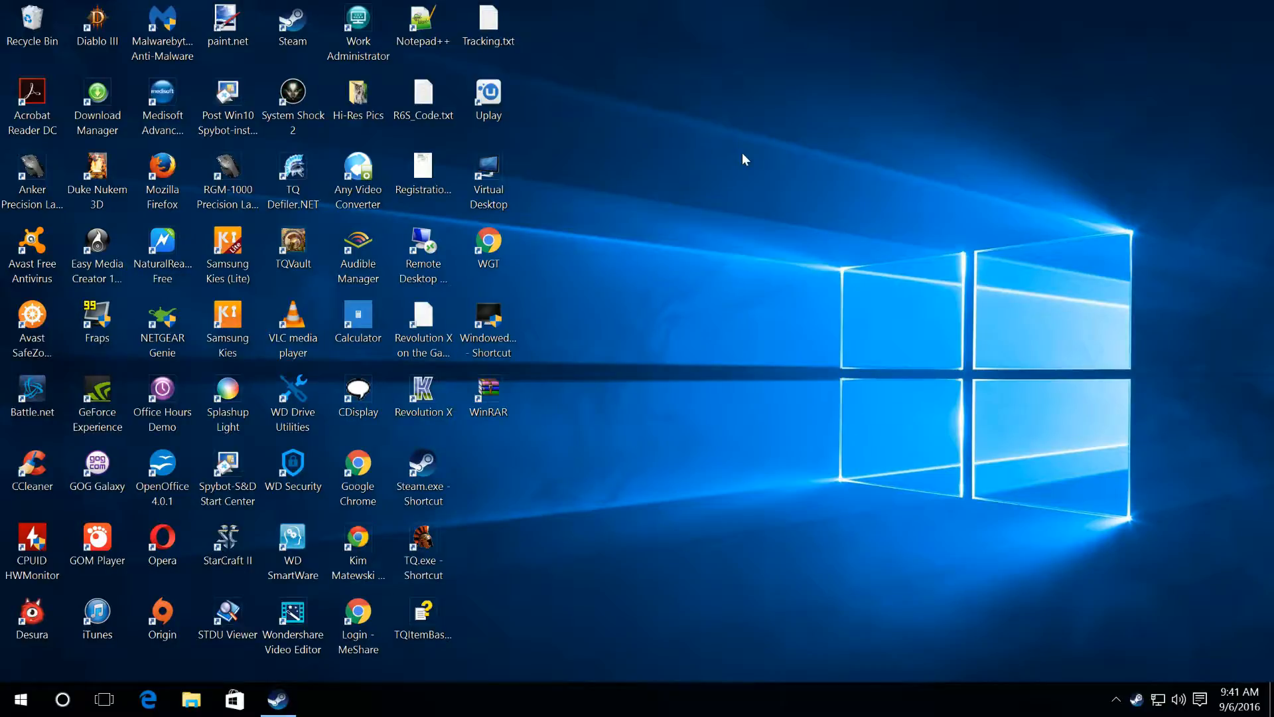
pyautogui.moveTo(680, 287)
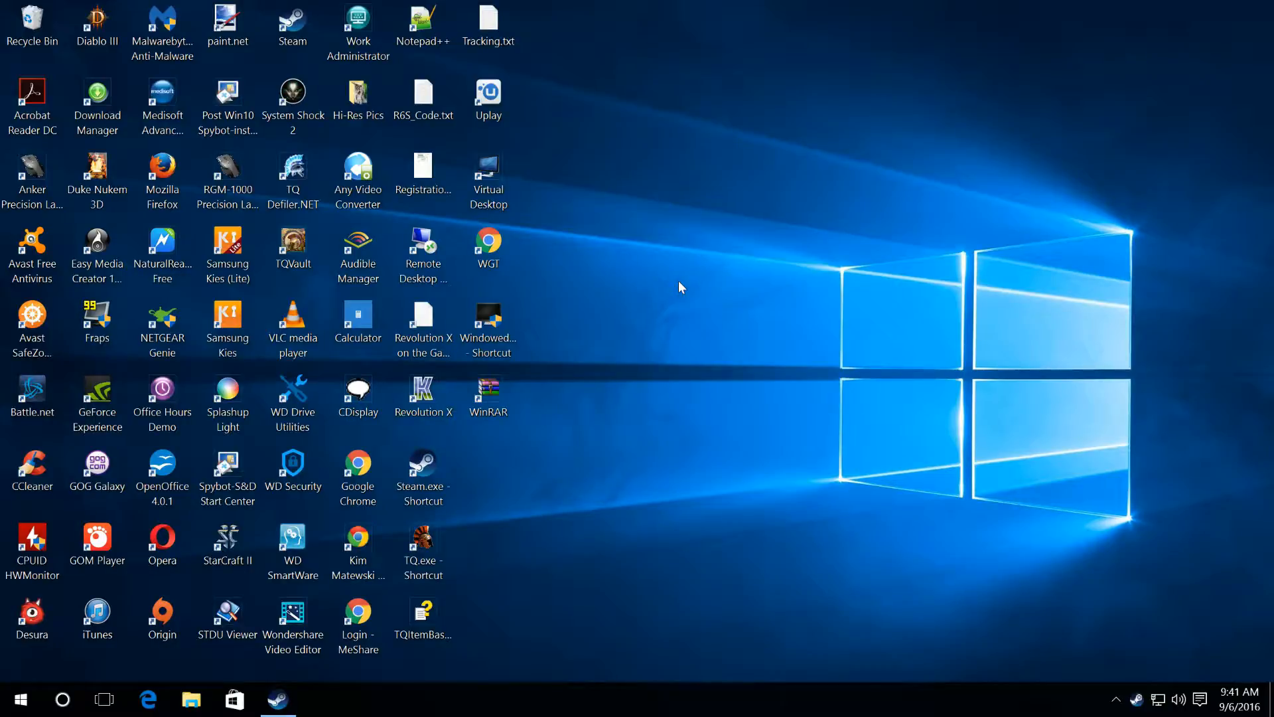
# Right-click the empty desktop to bring up its context menu
pyautogui.rightClick(681, 287)
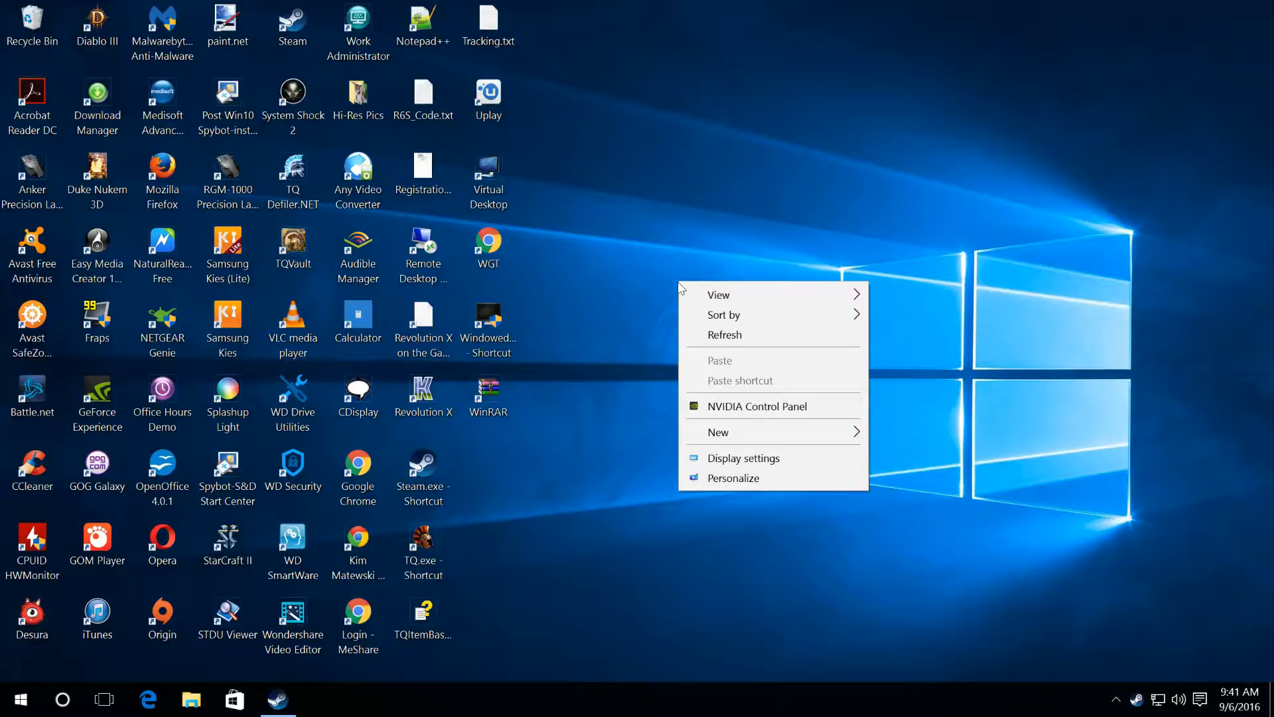
pyautogui.moveTo(692, 360)
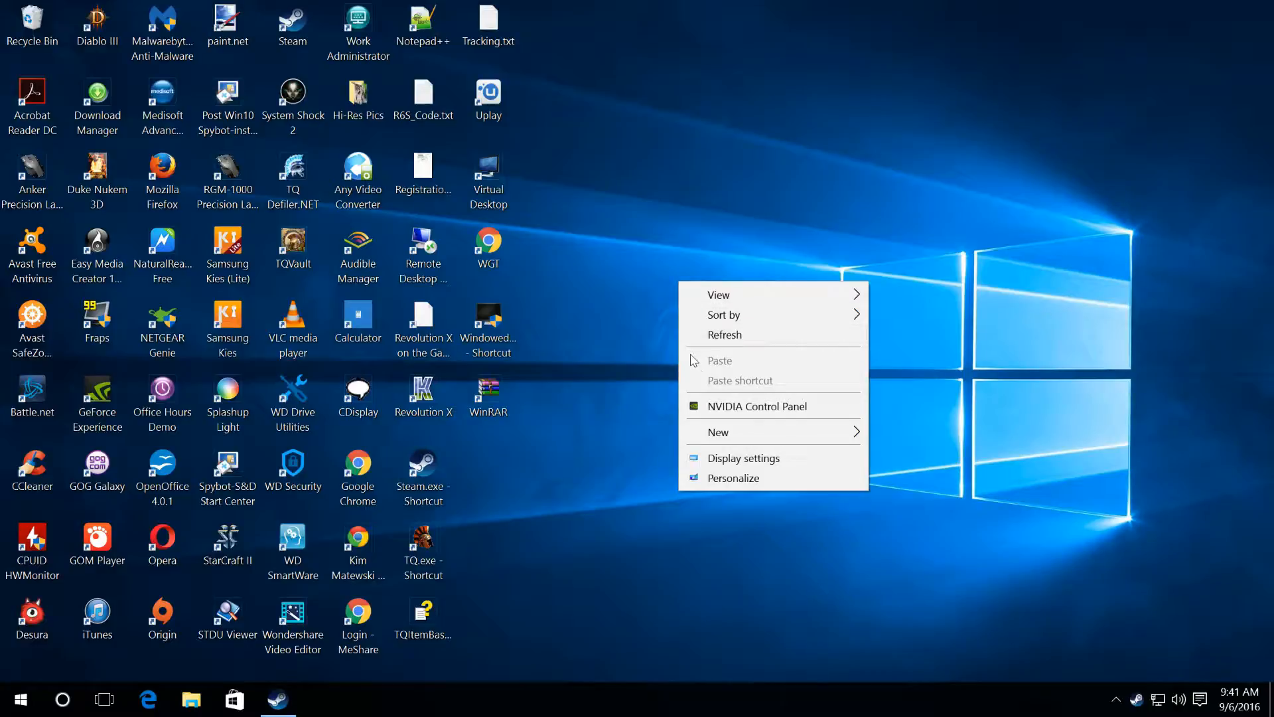
# In Display settings, move the text and app size slider from 175% to 150%
pyautogui.click(742, 458)
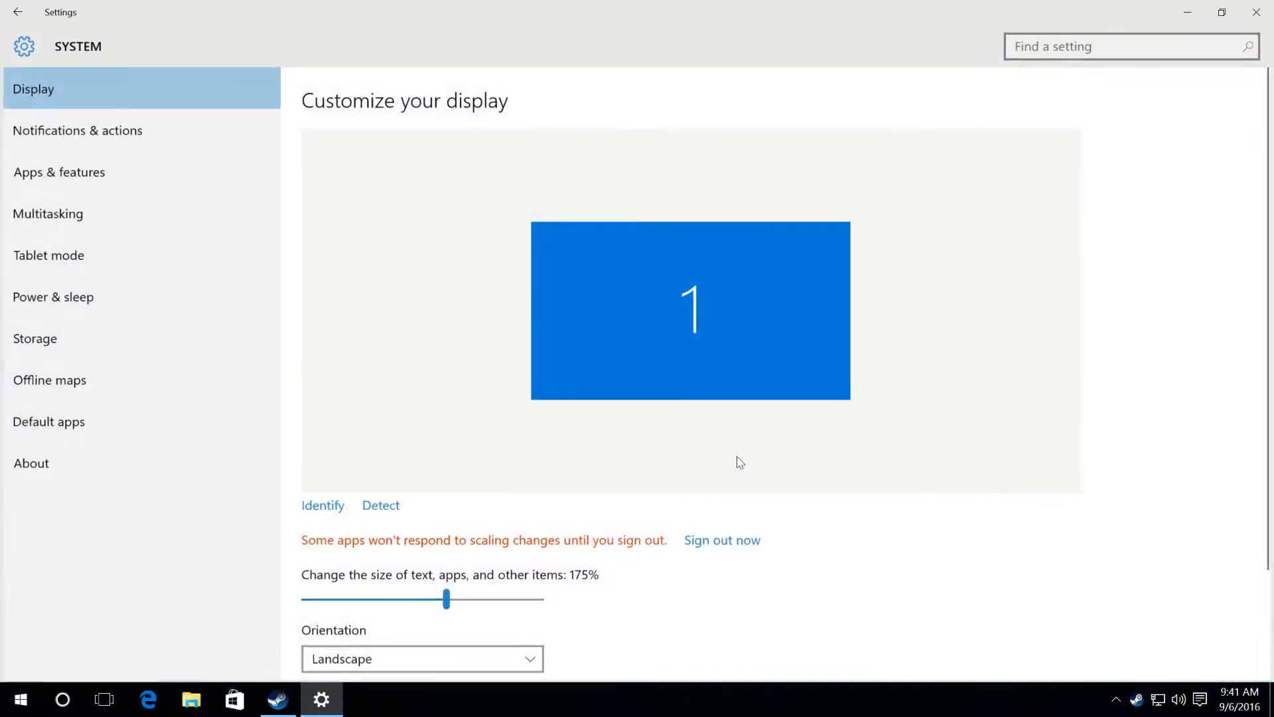
pyautogui.scroll(-3)
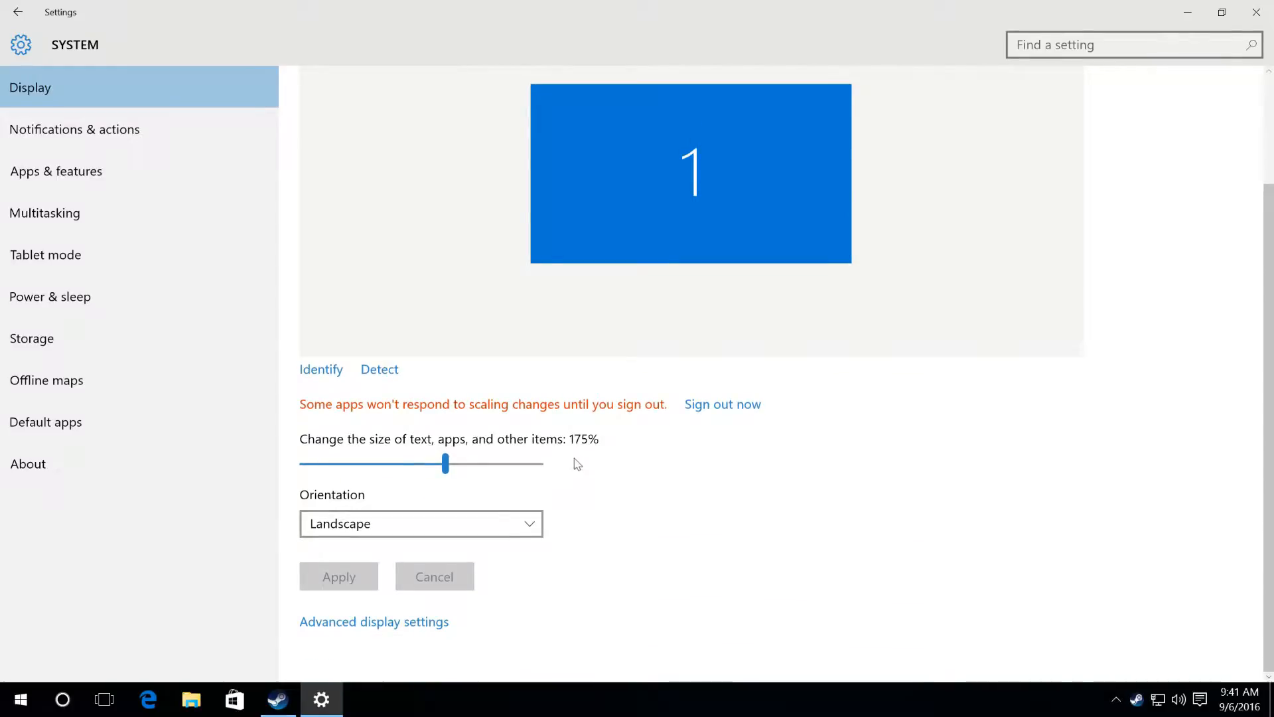
pyautogui.moveTo(582, 455)
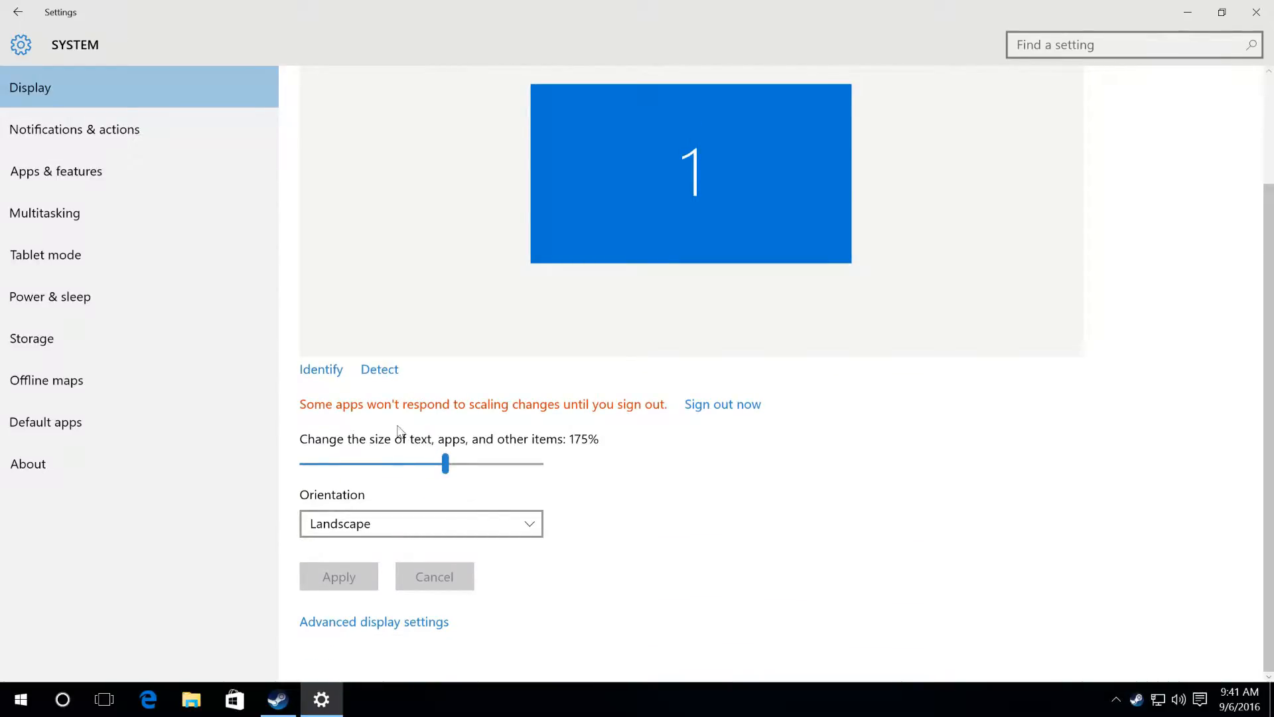
pyautogui.moveTo(445, 464); pyautogui.dragTo(315, 463)
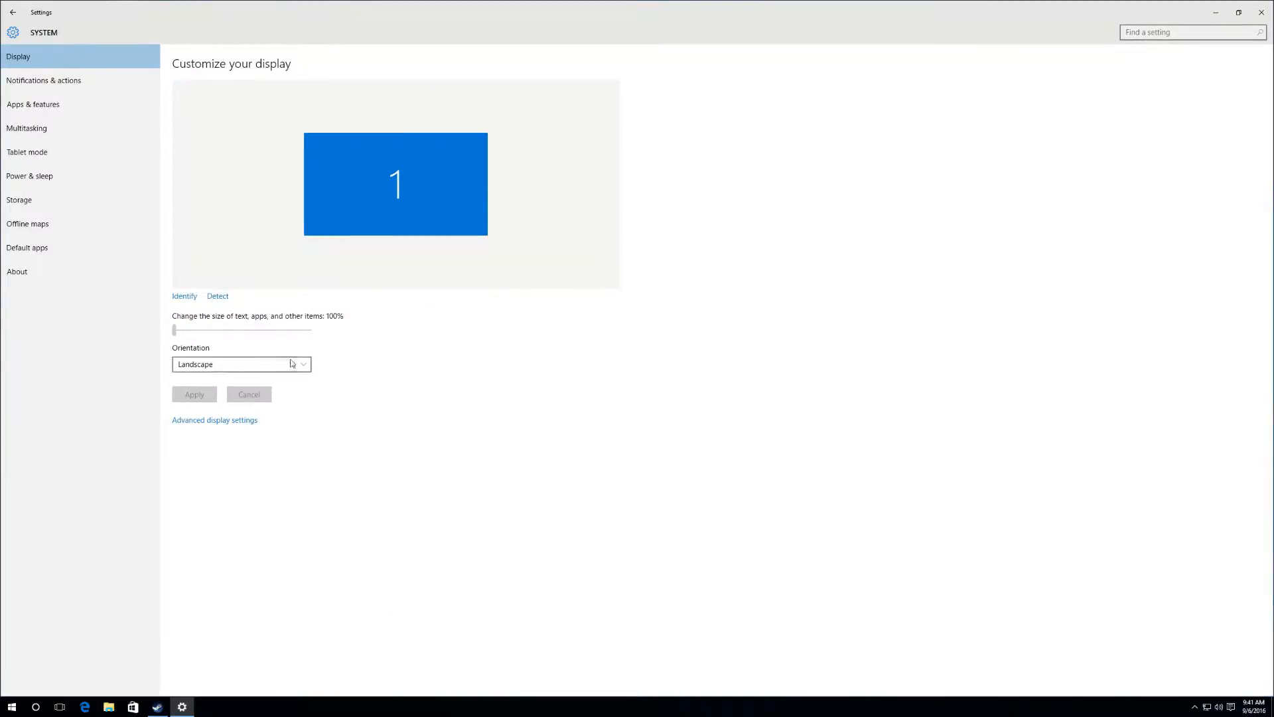
pyautogui.moveTo(173, 329); pyautogui.dragTo(204, 330)
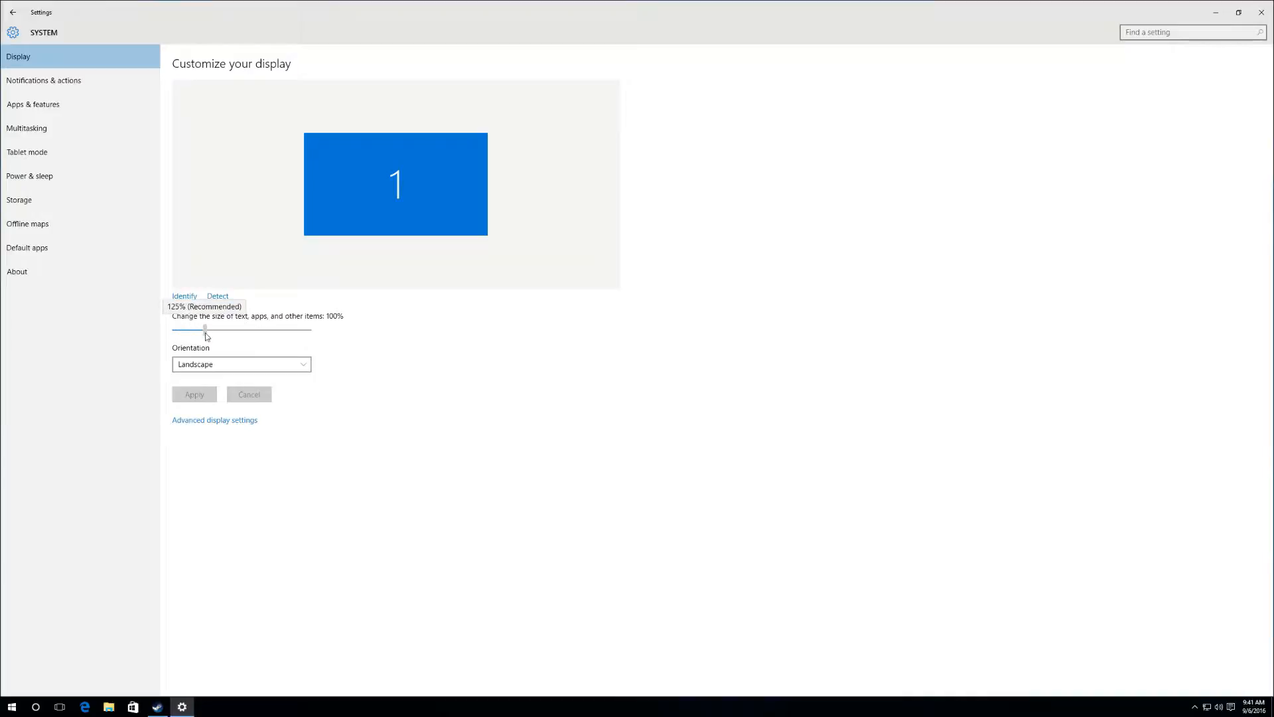
pyautogui.moveTo(205, 328); pyautogui.dragTo(341, 522)
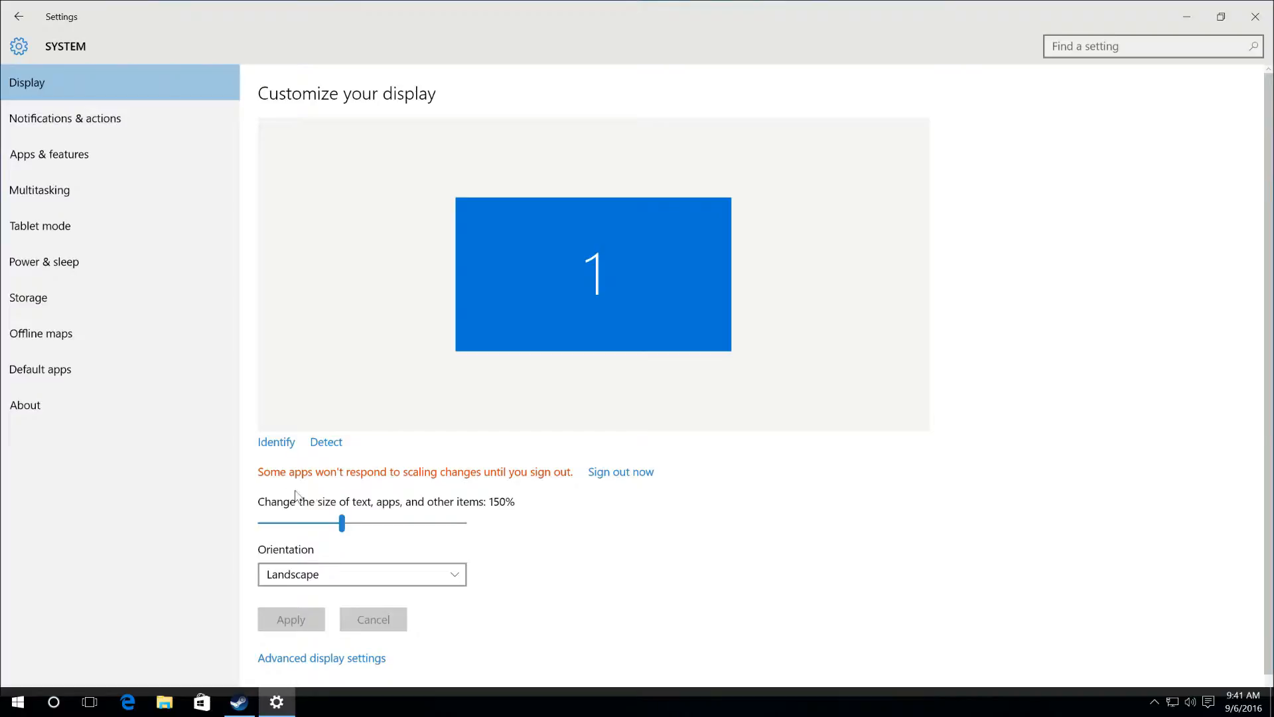
pyautogui.moveTo(557, 488)
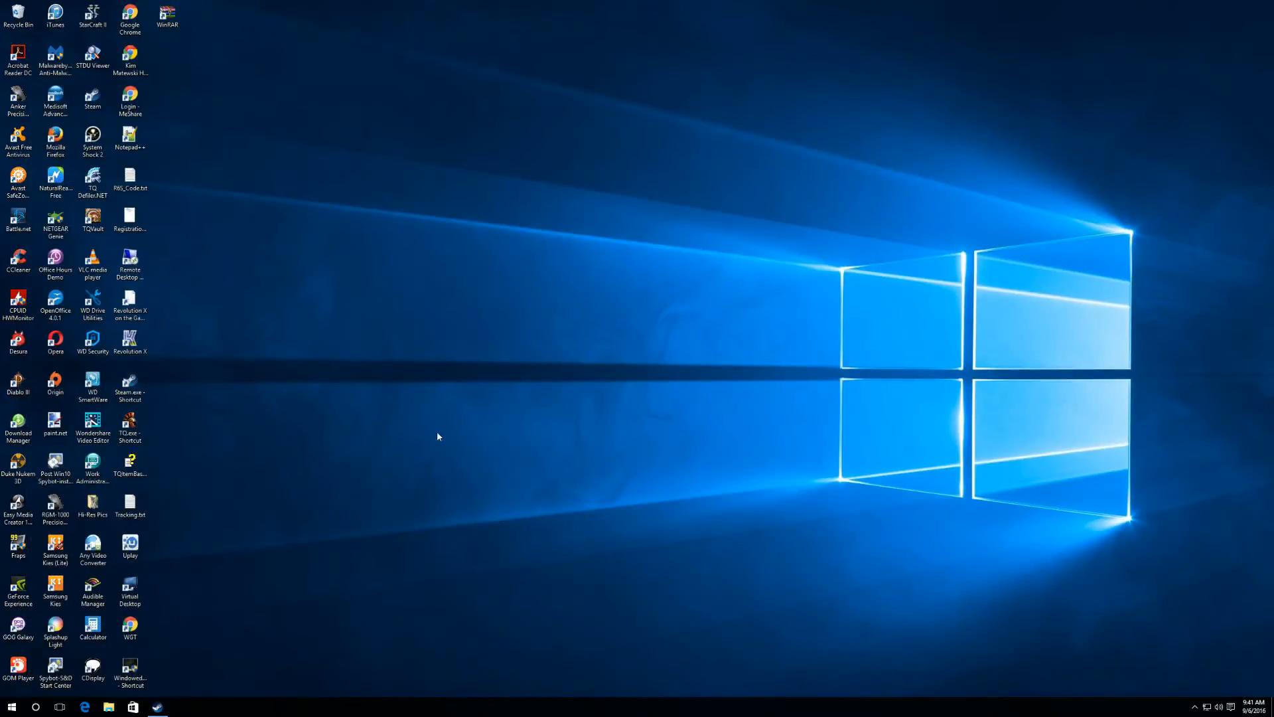
# Launch Titan Quest Anniversary Edition from the Steam library, choosing the game over mod tools
pyautogui.click(157, 706)
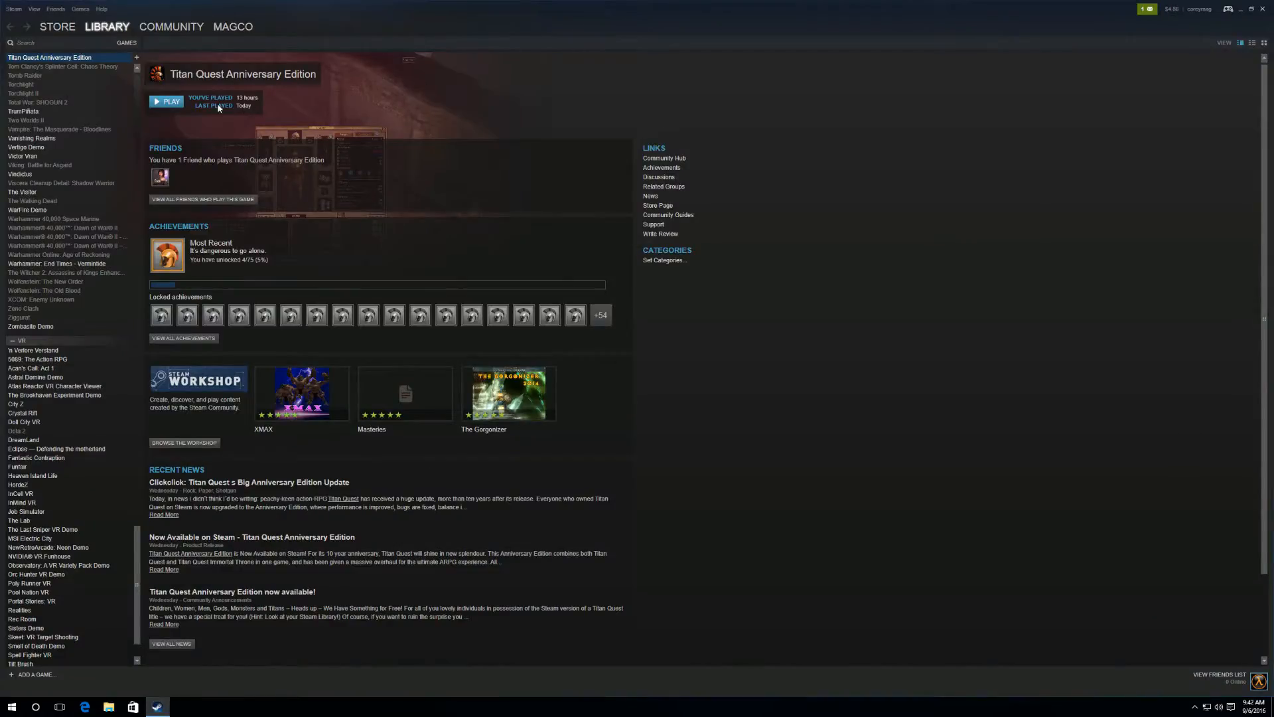
pyautogui.click(166, 101)
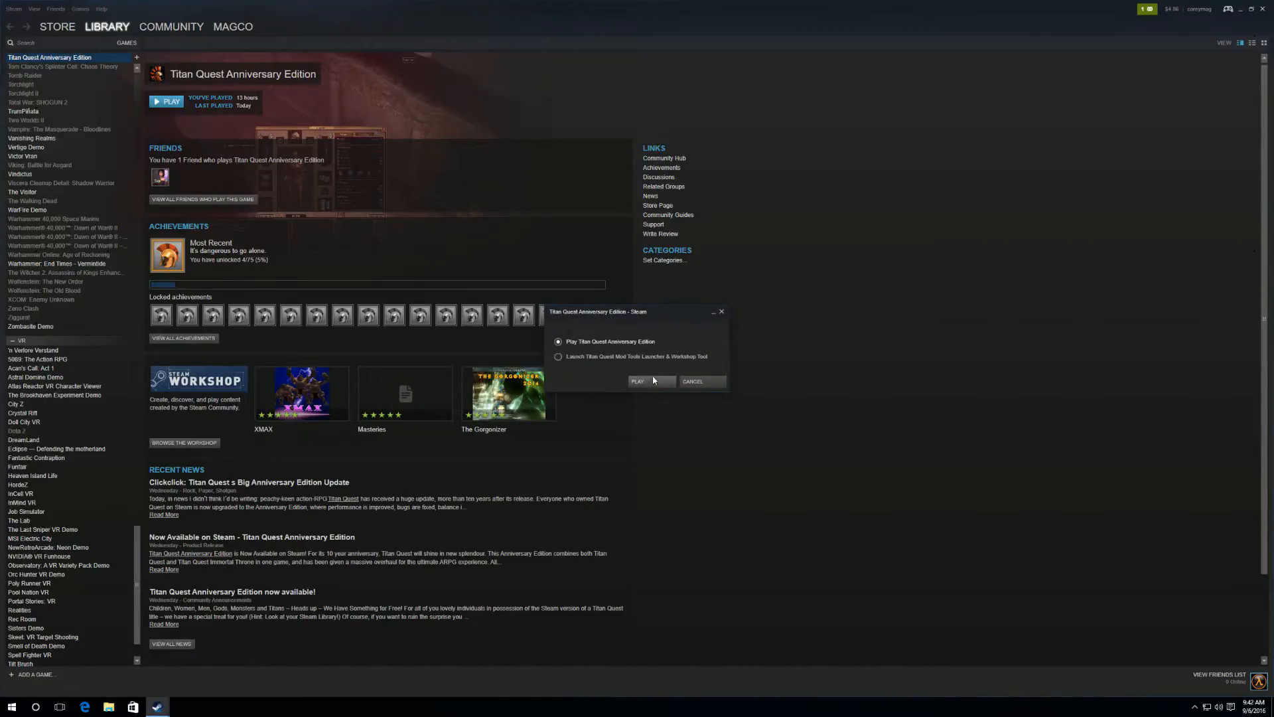
pyautogui.click(638, 381)
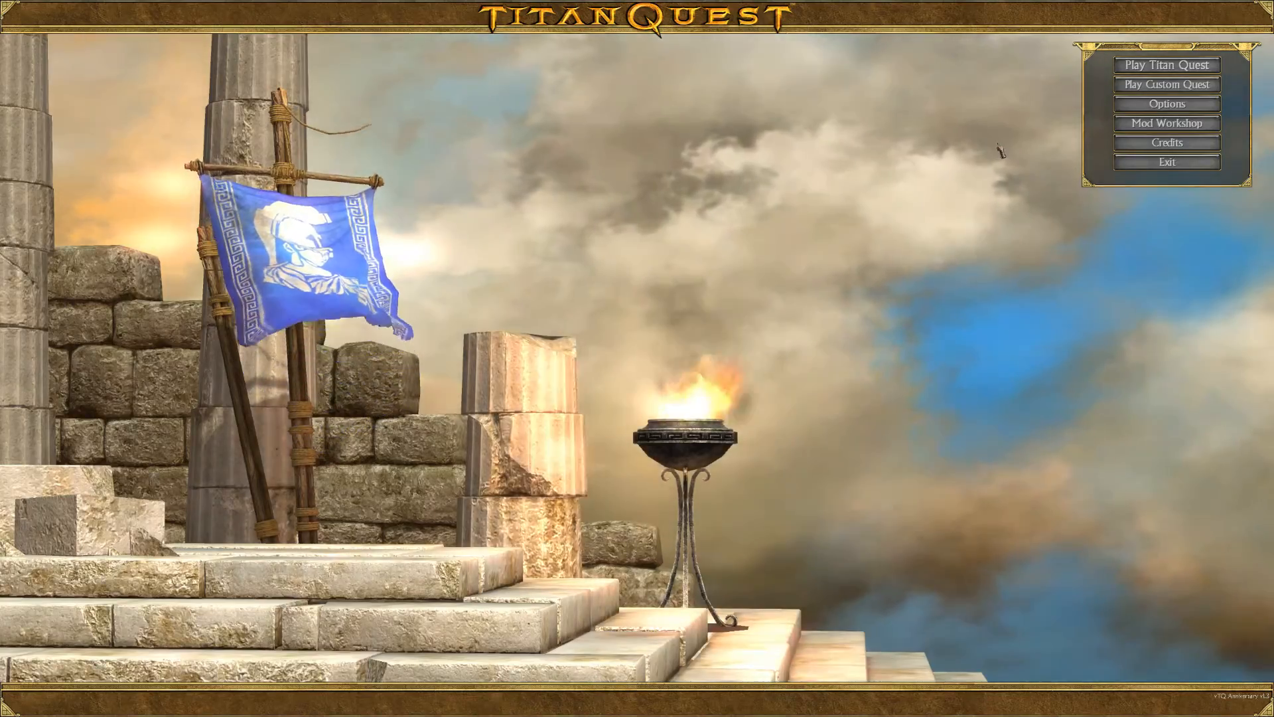